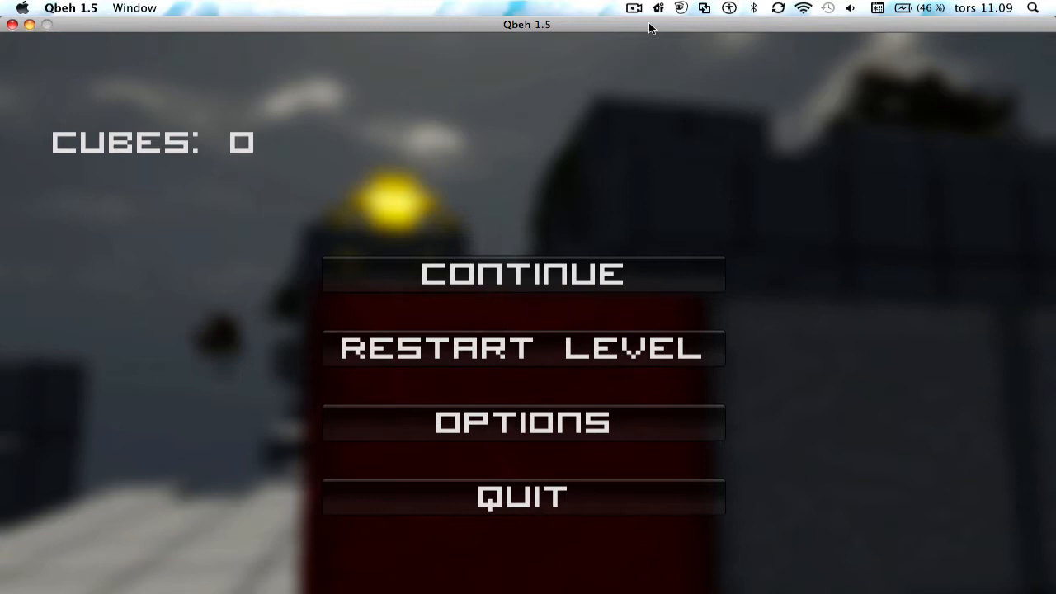
{"action": "mouse_move", "coordinate": [577, 272]}
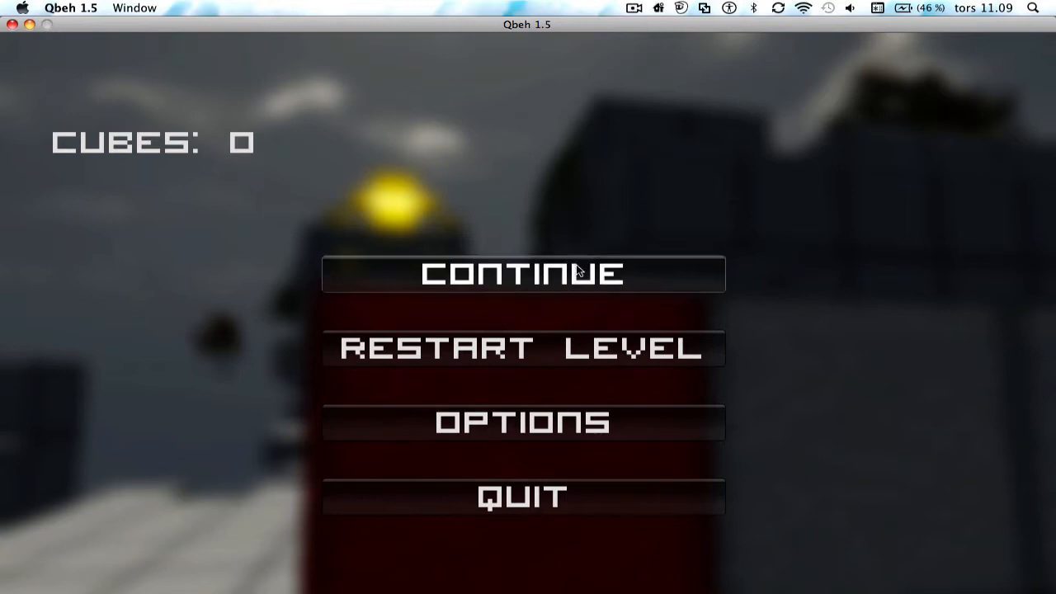
{"action": "mouse_move", "coordinate": [558, 320]}
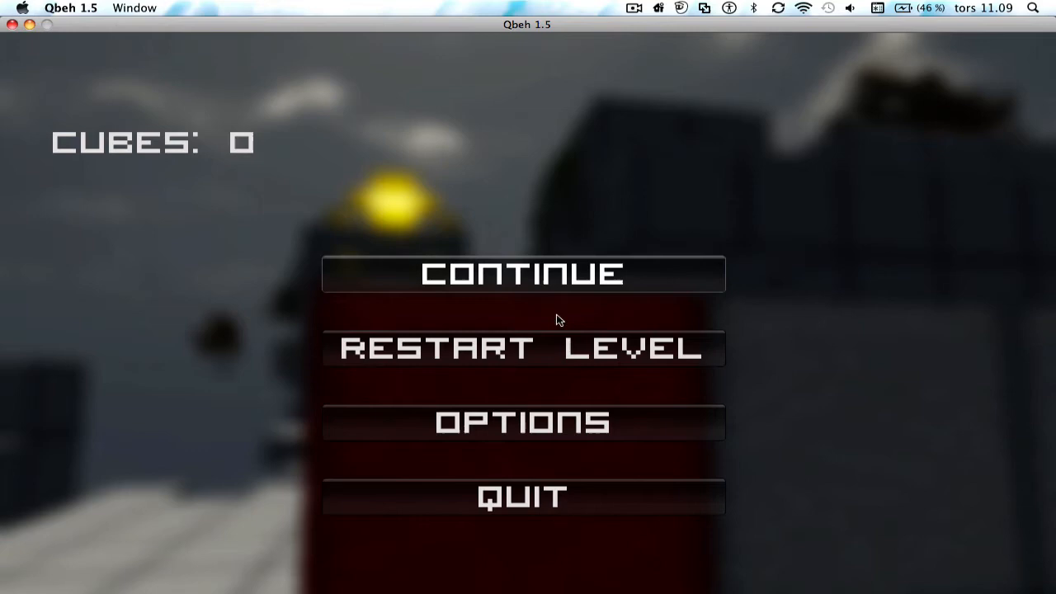
Step: Resume the paused level via CONTINUE and begin exploring the rainy rooftop
{"action": "left_click", "coordinate": [523, 274]}
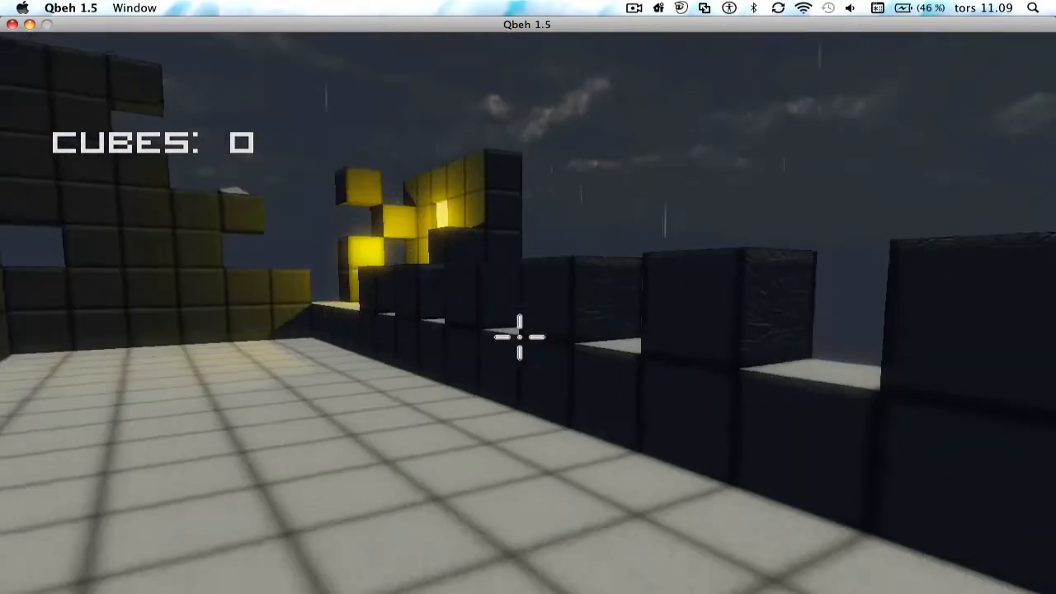
{"action": "mouse_move", "coordinate": [520, 336]}
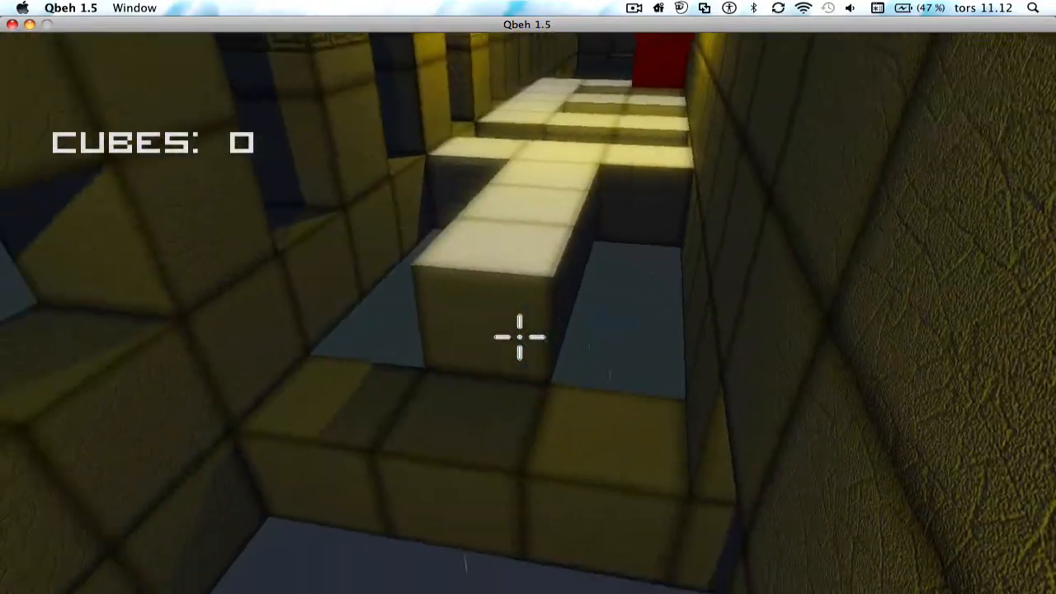
{"action": "mouse_move", "coordinate": [518, 336]}
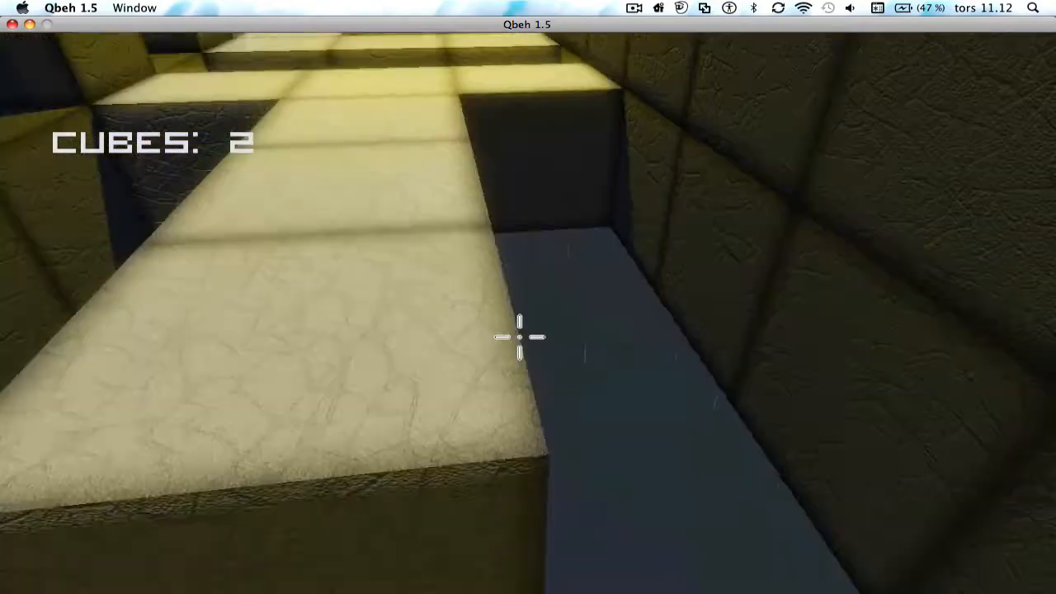
{"action": "mouse_move", "coordinate": [519, 336]}
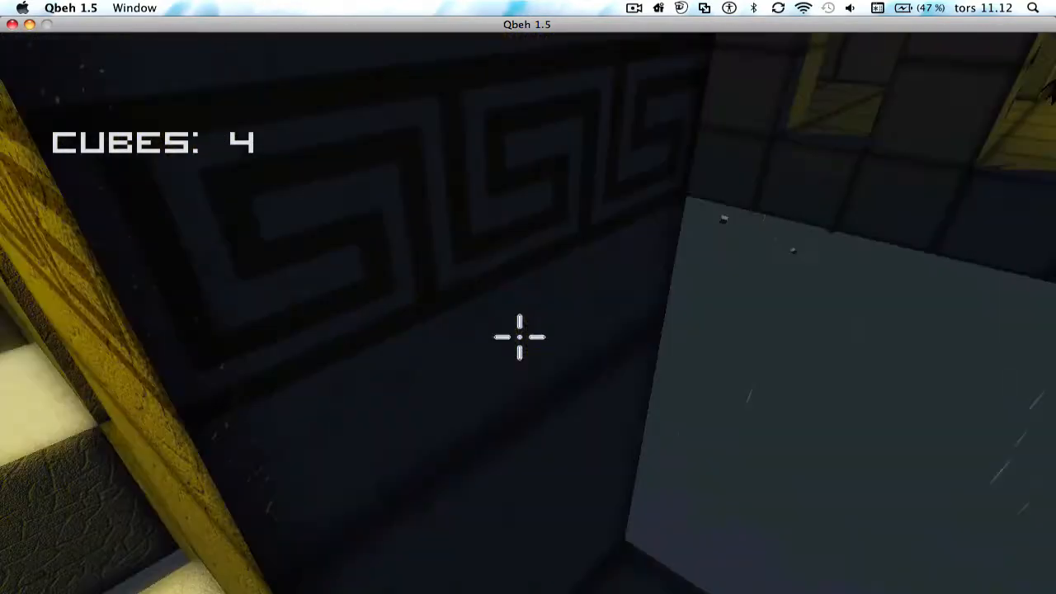
{"action": "mouse_move", "coordinate": [519, 336]}
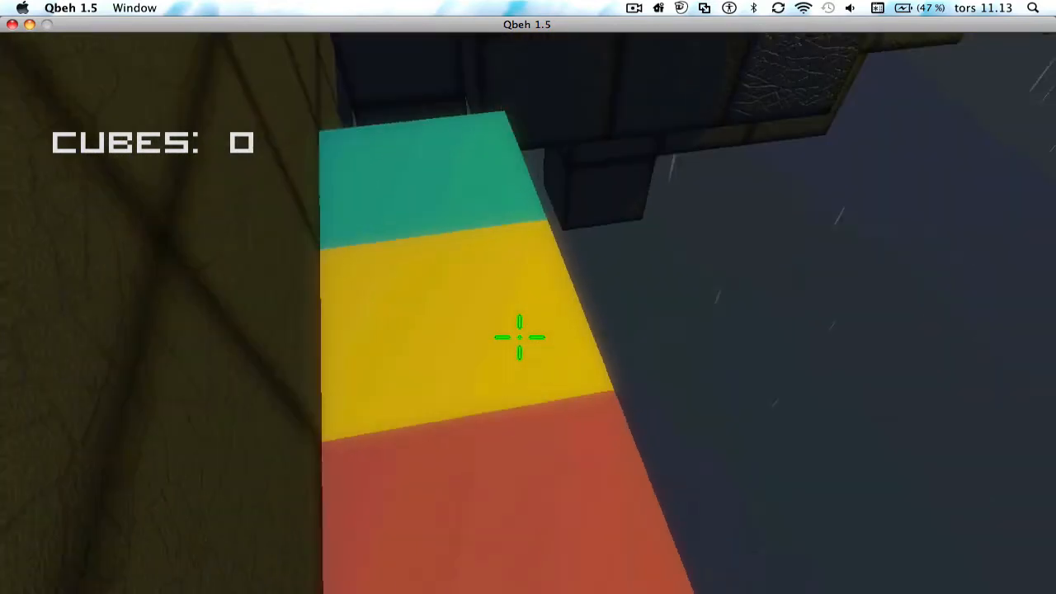
{"action": "mouse_move", "coordinate": [520, 337]}
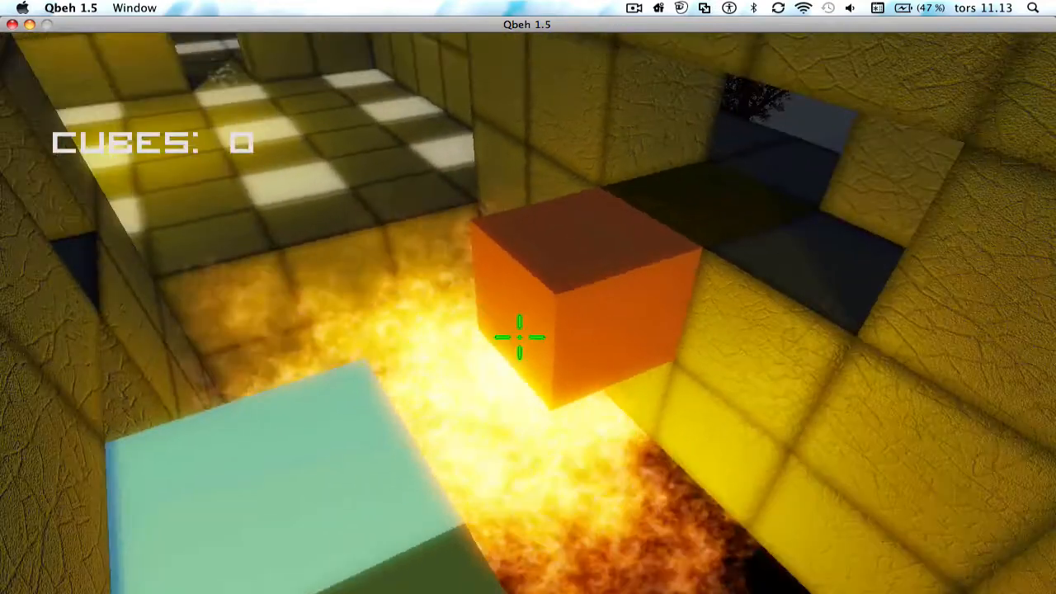
{"action": "mouse_move", "coordinate": [519, 336]}
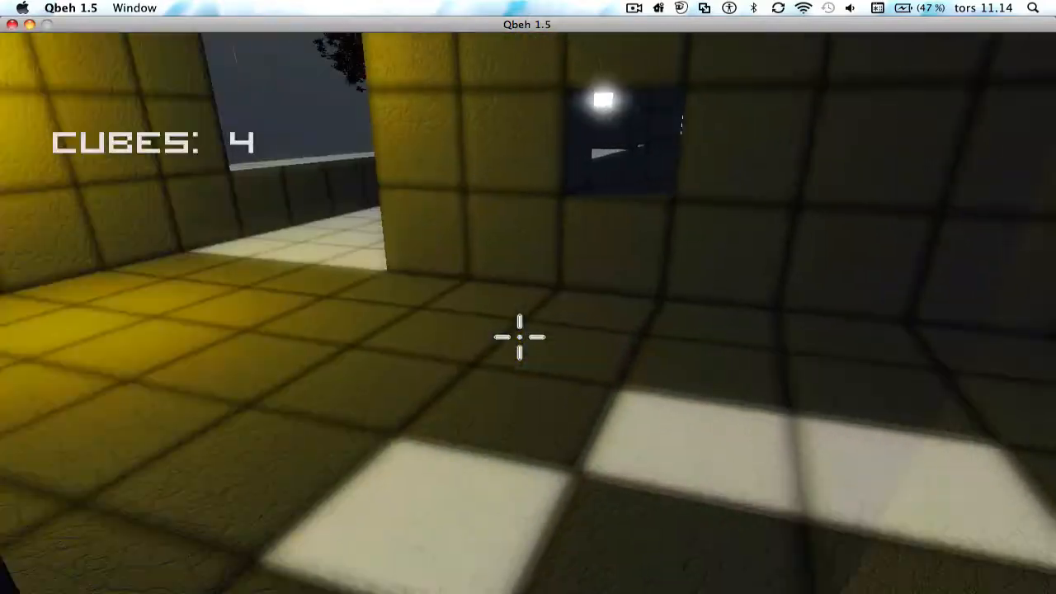
{"action": "mouse_move", "coordinate": [520, 336]}
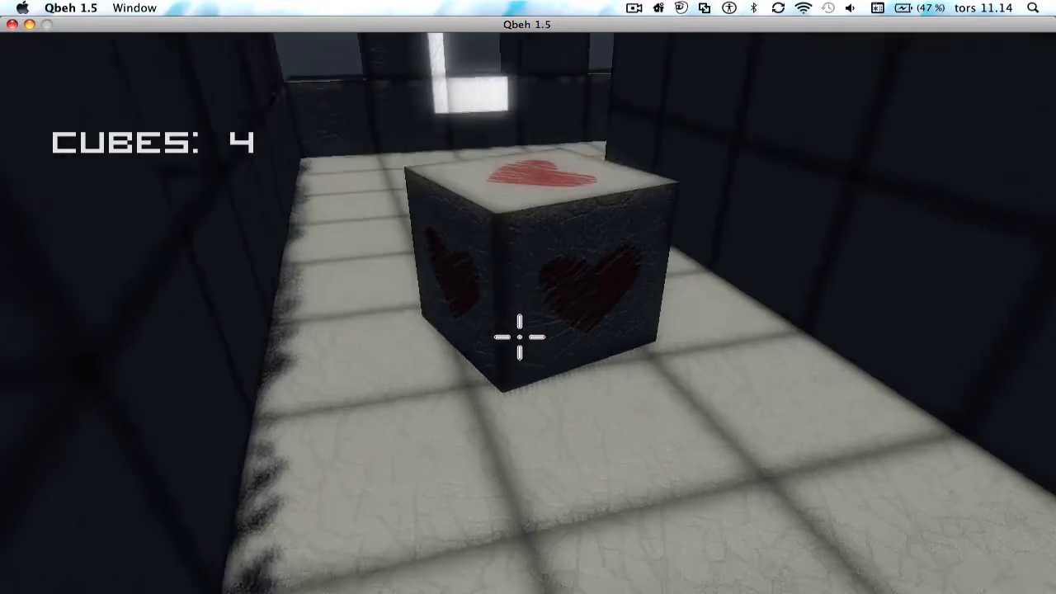
{"action": "mouse_move", "coordinate": [527, 330]}
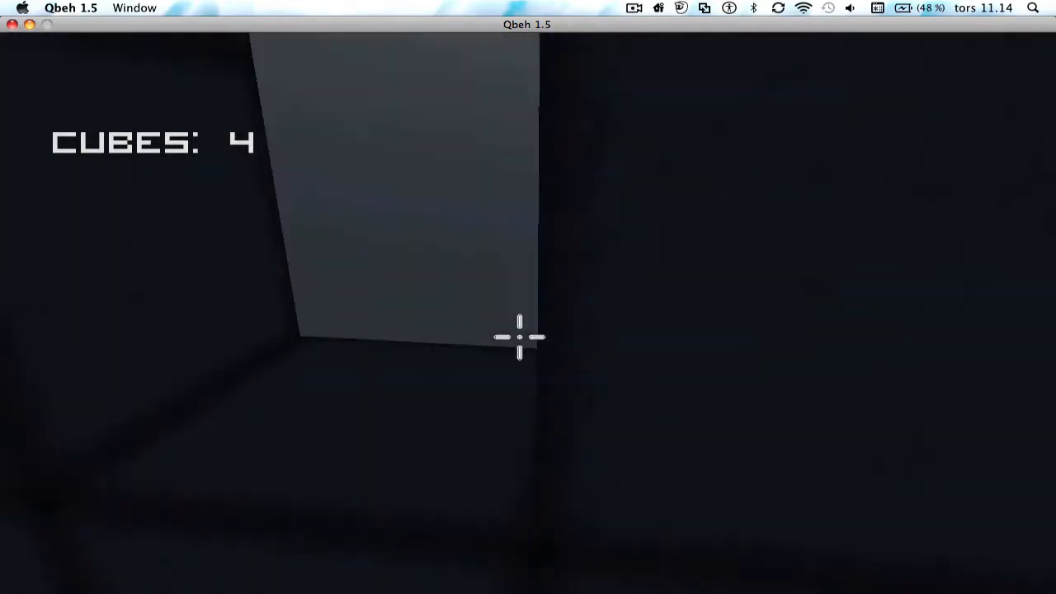
{"action": "mouse_move", "coordinate": [520, 336]}
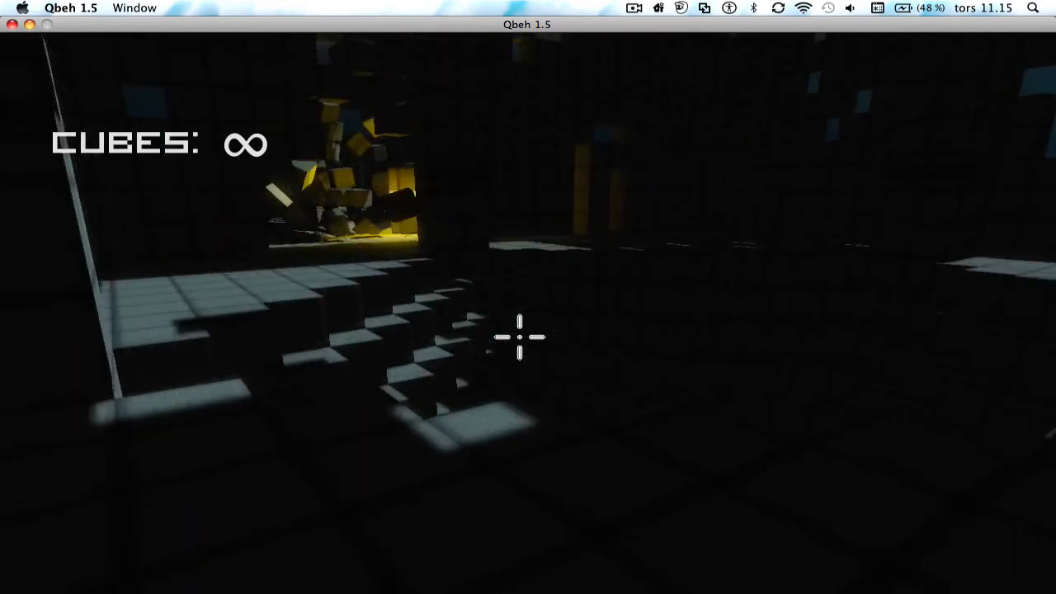
Step: Pause the game in the dark infinite-cubes area, bringing up the pause menu
{"action": "key", "text": "Escape"}
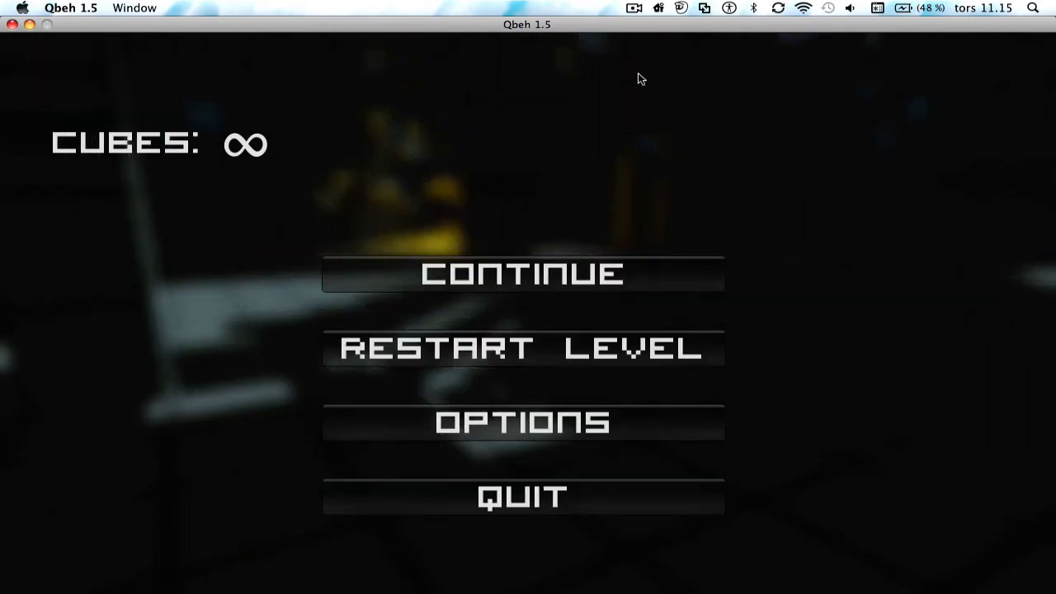
{"action": "left_click", "coordinate": [634, 7]}
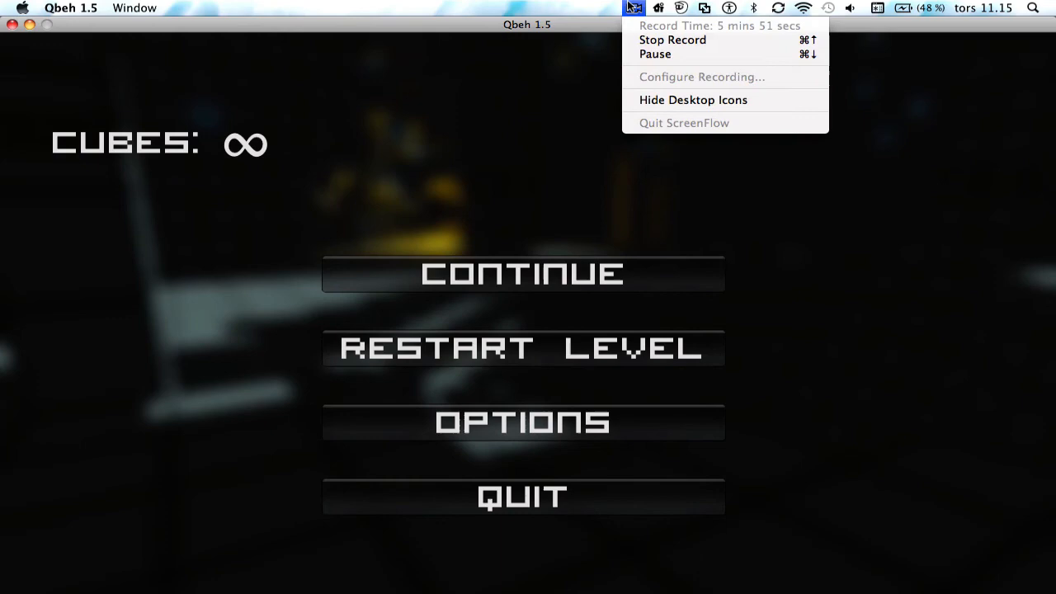
{"action": "mouse_move", "coordinate": [673, 40]}
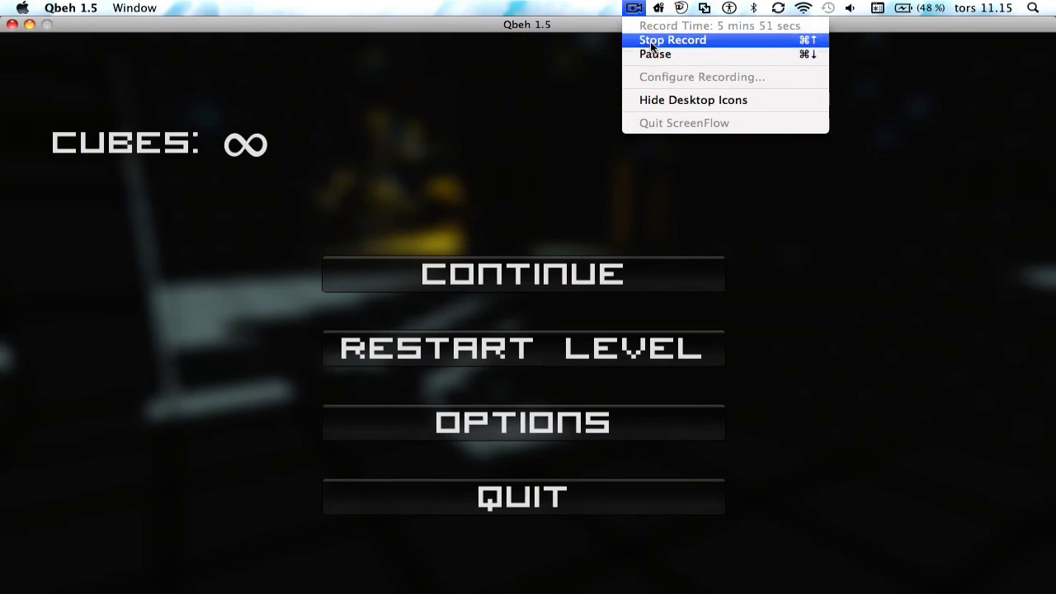